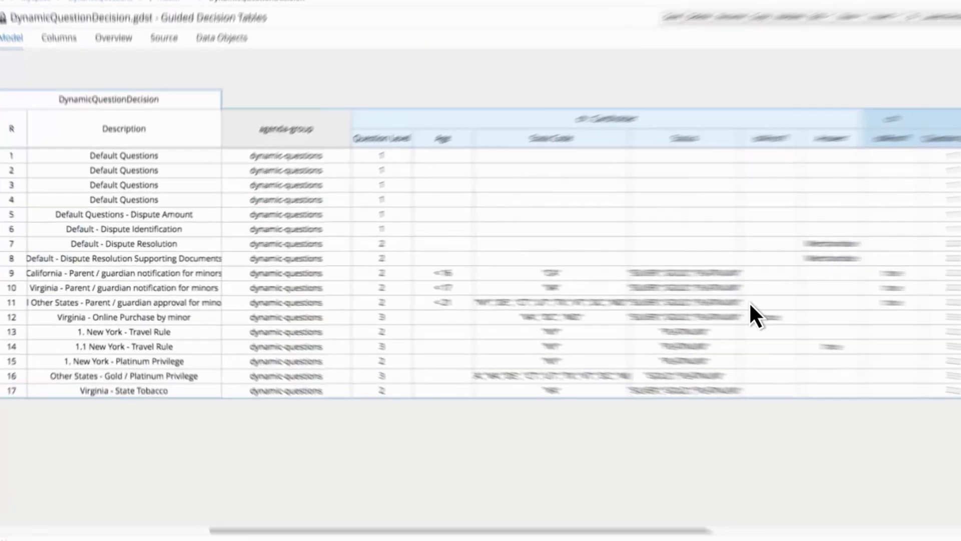
{"action": "scroll", "scroll_direction": "right", "scroll_amount": 3}
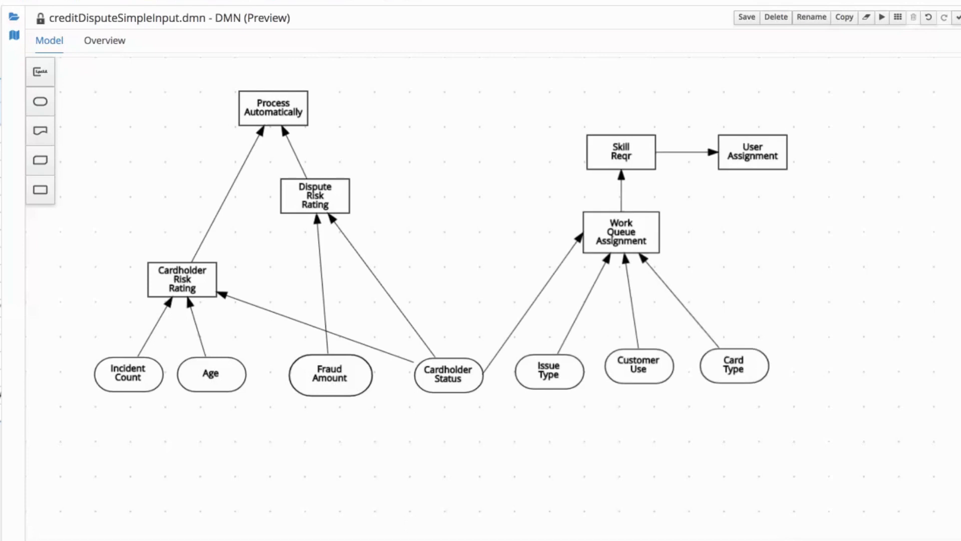
{"action": "mouse_move", "coordinate": [779, 193]}
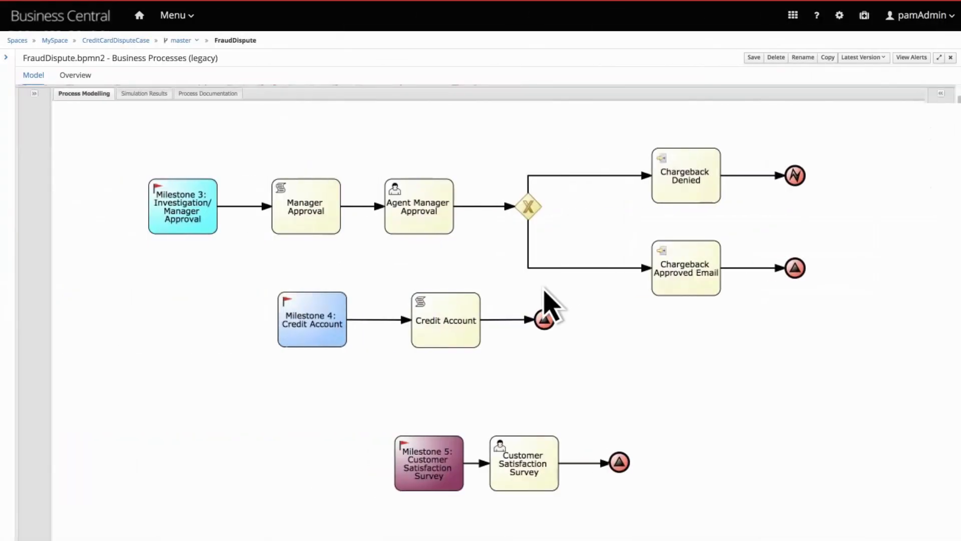
{"action": "mouse_move", "coordinate": [638, 491]}
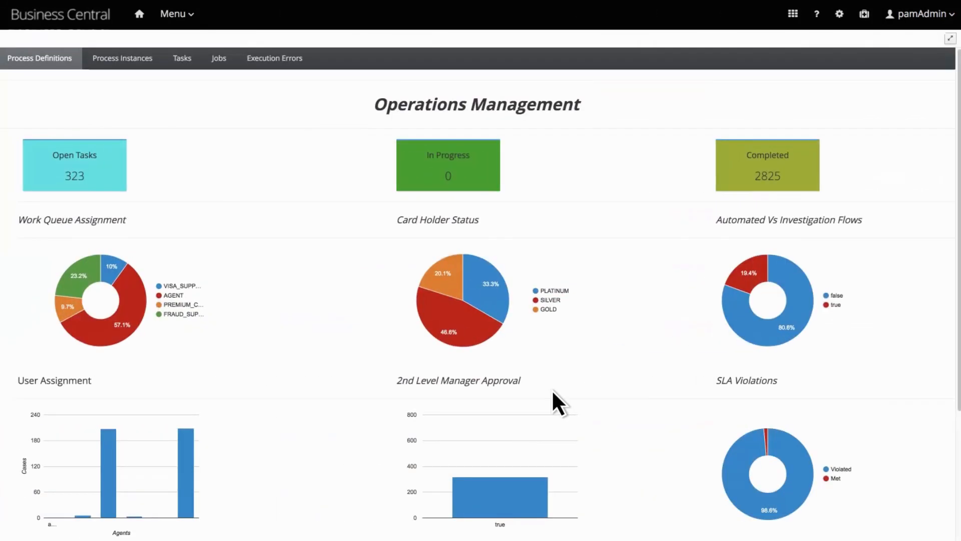
{"action": "mouse_move", "coordinate": [147, 356]}
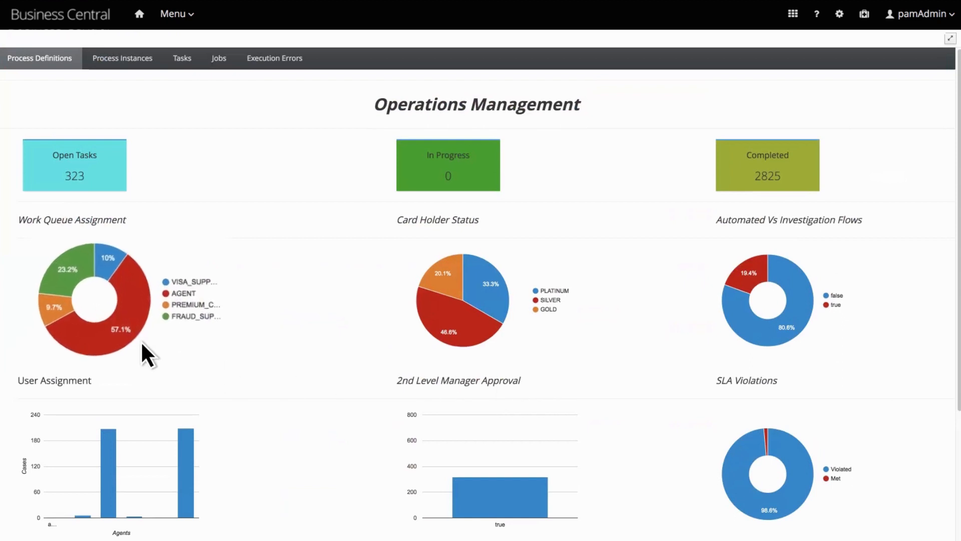
{"action": "mouse_move", "coordinate": [824, 348]}
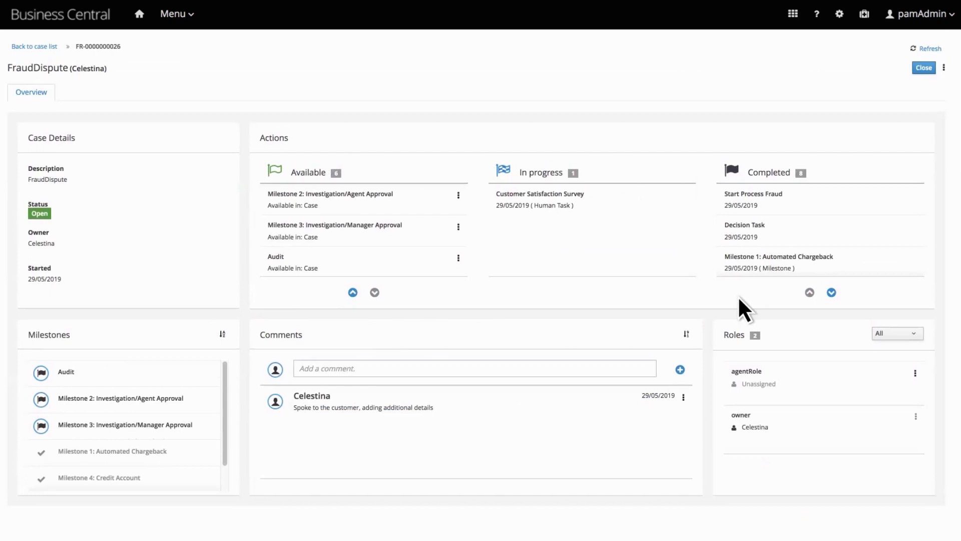
{"action": "mouse_move", "coordinate": [419, 395]}
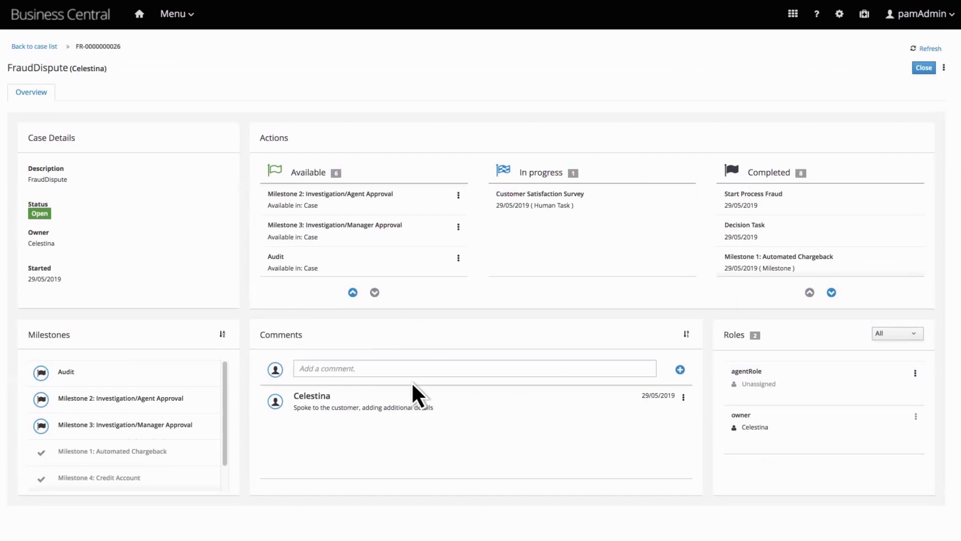
{"action": "mouse_move", "coordinate": [179, 491]}
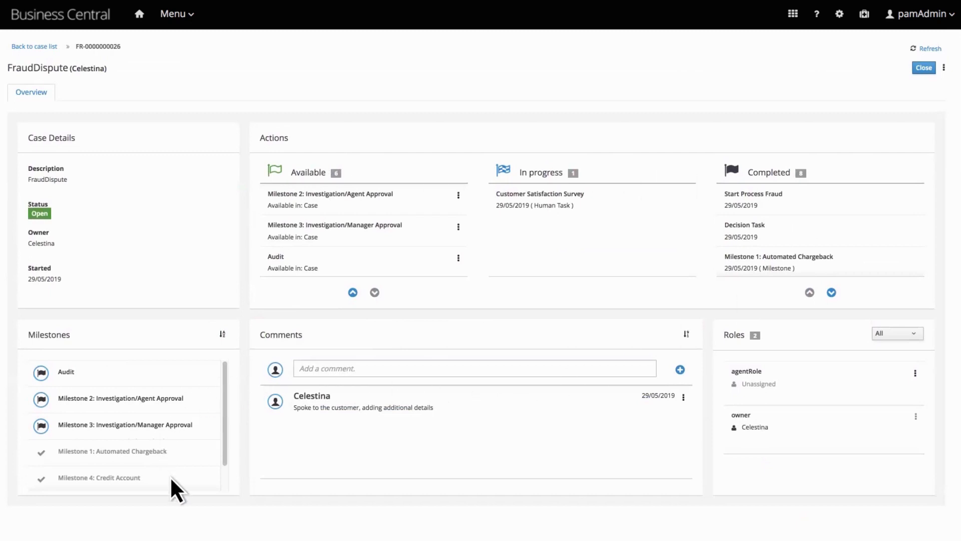